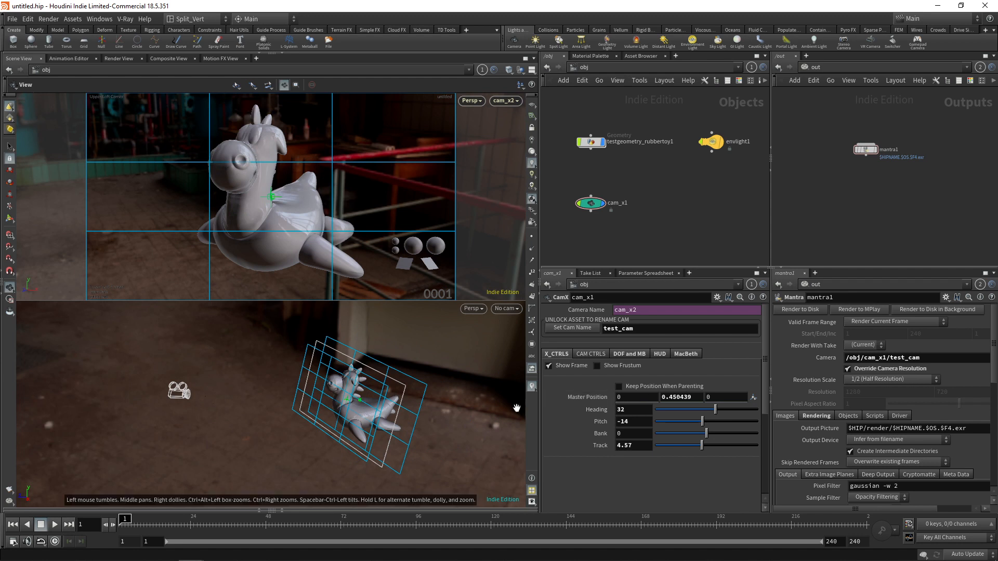
{"action": "mouse_move", "coordinate": [429, 354]}
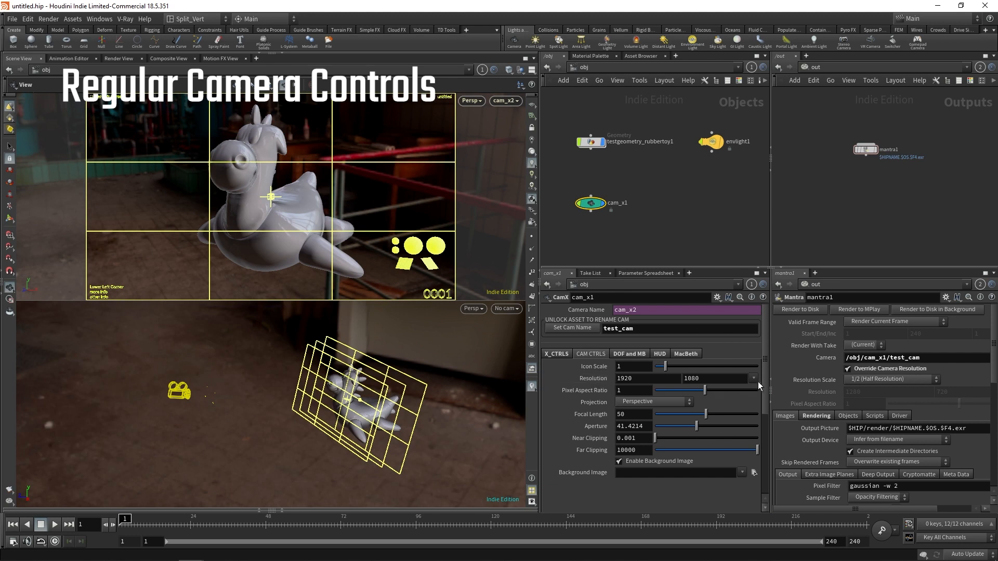
Show cam_x1's DOF and MB tab: focus distance 4.16, F 1.88, DOF Preview on.
{"action": "left_click", "coordinate": [629, 353]}
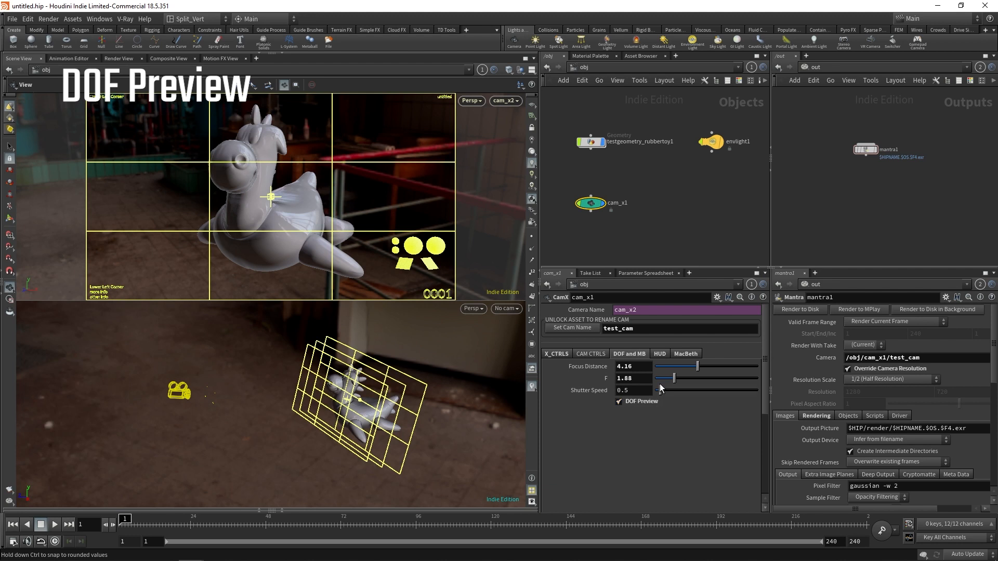
{"action": "mouse_move", "coordinate": [420, 436]}
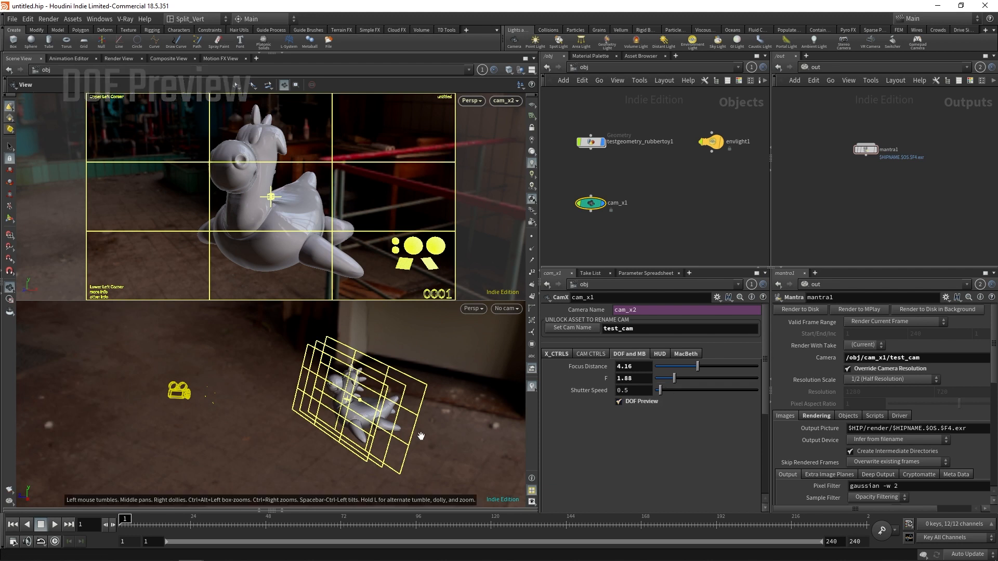
Show cam_x1's HUD tab with its Top Left text 'Upper Left Corner'.
{"action": "left_click", "coordinate": [659, 353]}
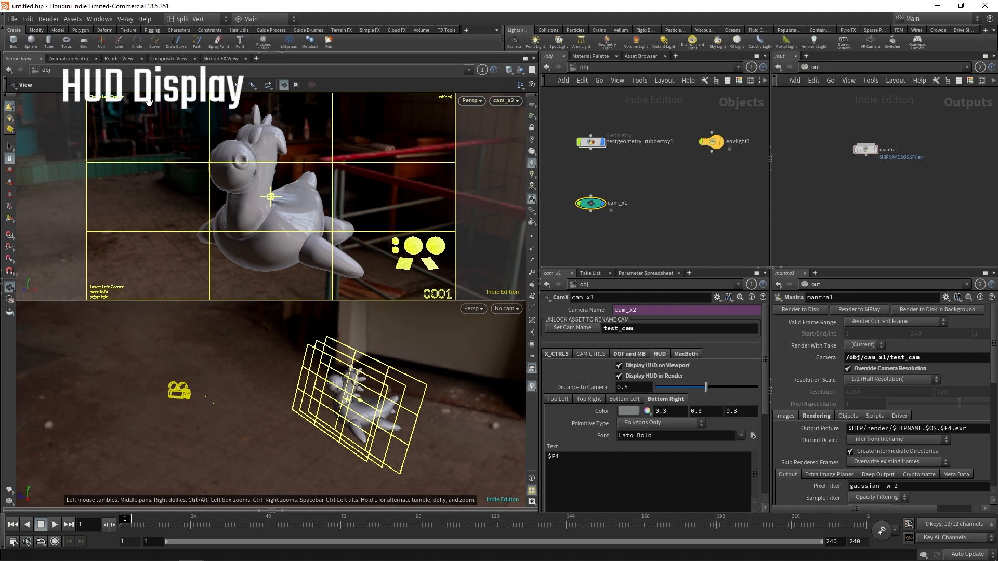
{"action": "mouse_move", "coordinate": [418, 107]}
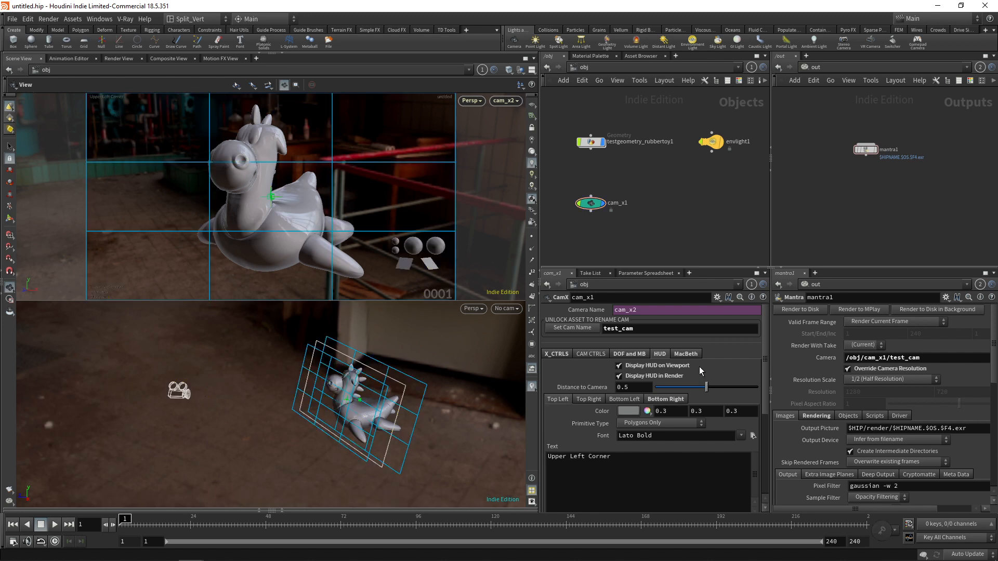
Show cam_x1's MacBeth tab: chart visible, zero translate, uniform scale 1.
{"action": "left_click", "coordinate": [554, 354]}
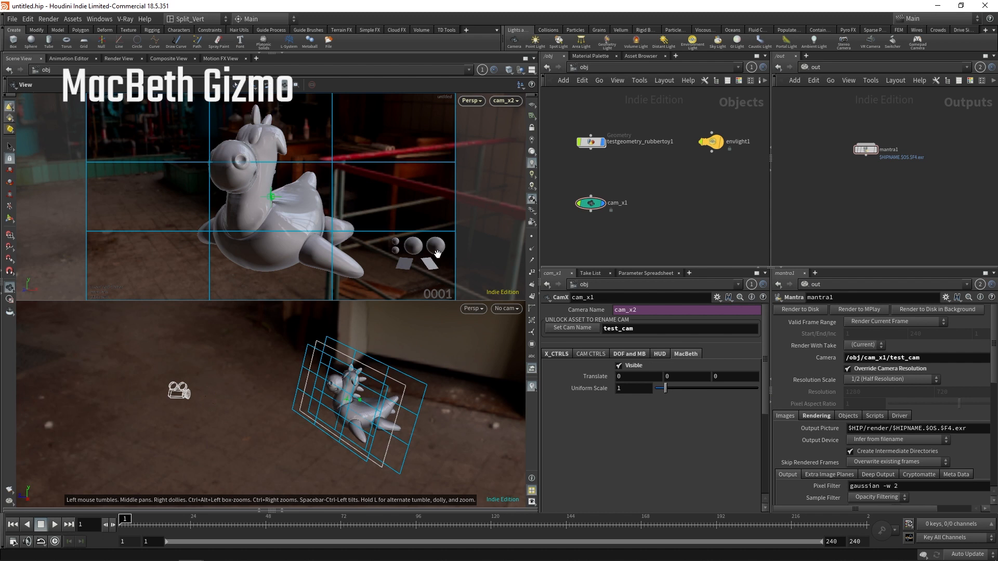
{"action": "mouse_move", "coordinate": [431, 247]}
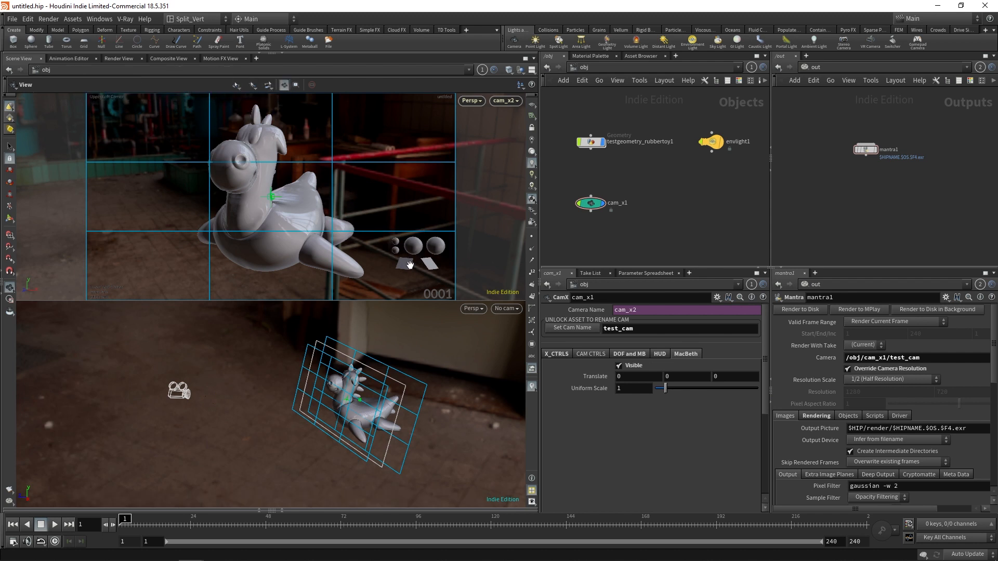
{"action": "left_click", "coordinate": [658, 353]}
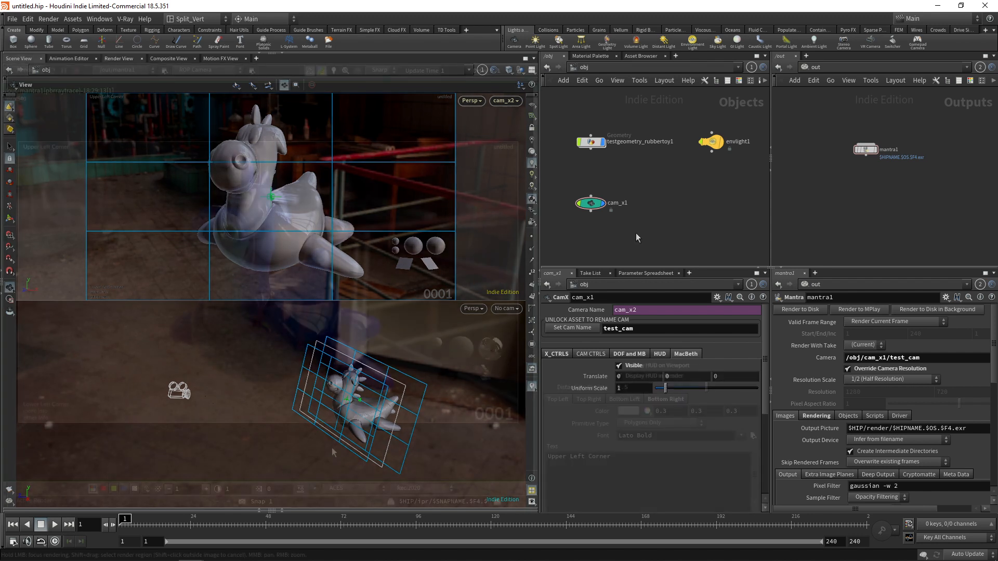